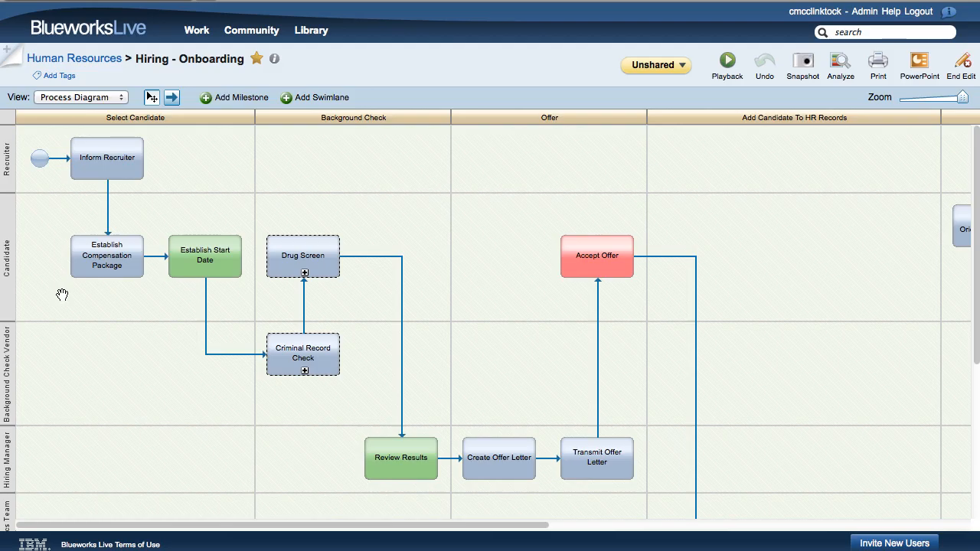
mouse_move(82, 276)
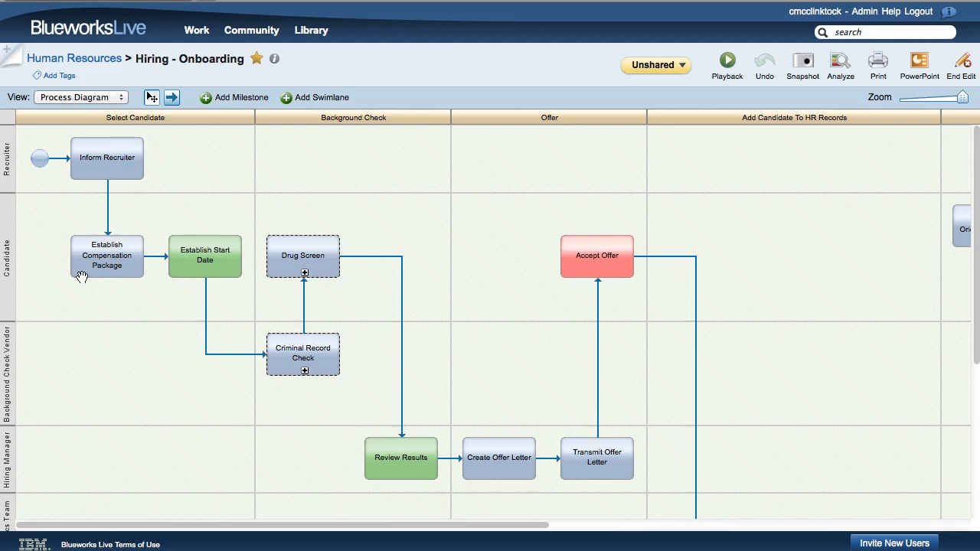
Open the Establish Compensation Package activity's Details from its right-click menu
right_click(106, 256)
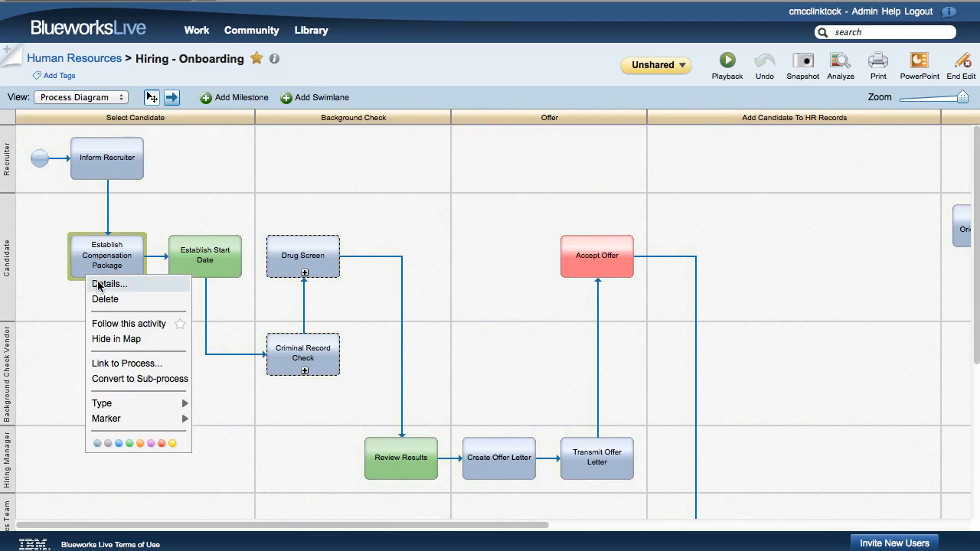
click(108, 284)
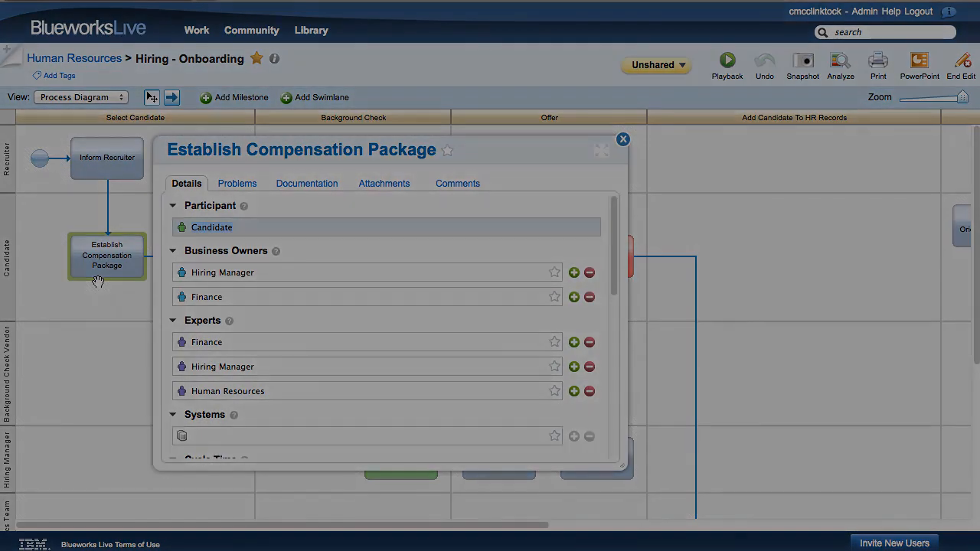
Close the details, go to Admin Properties, and toggle Business Owners off and back on
click(623, 139)
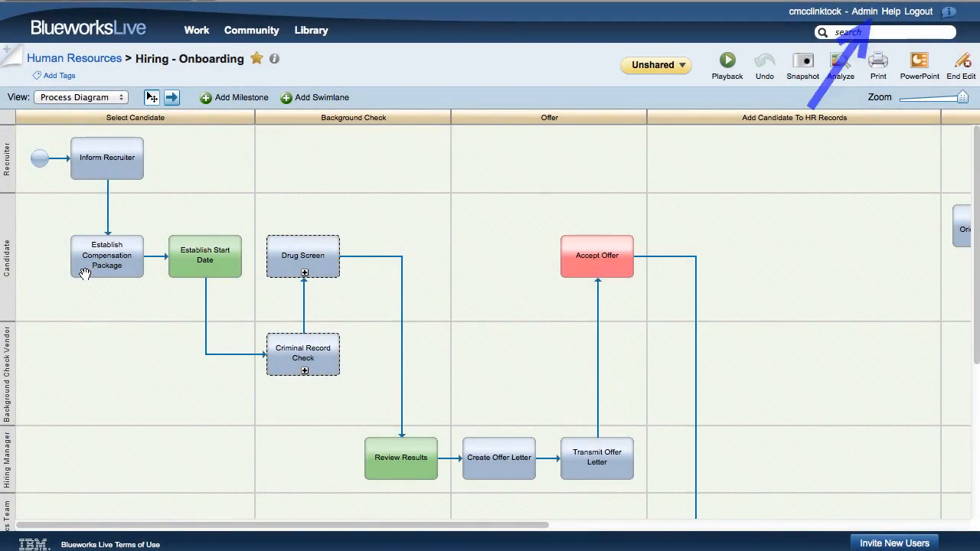
click(299, 58)
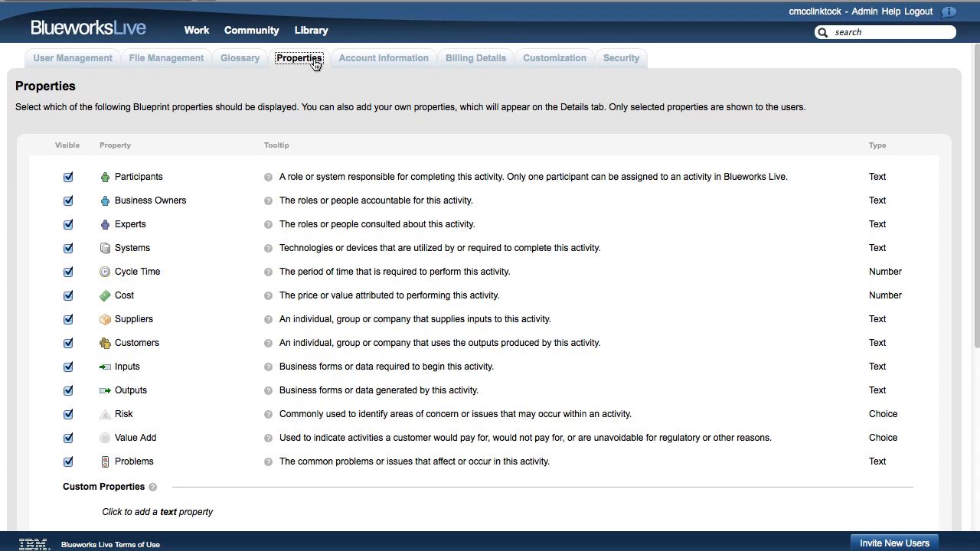
mouse_move(130, 211)
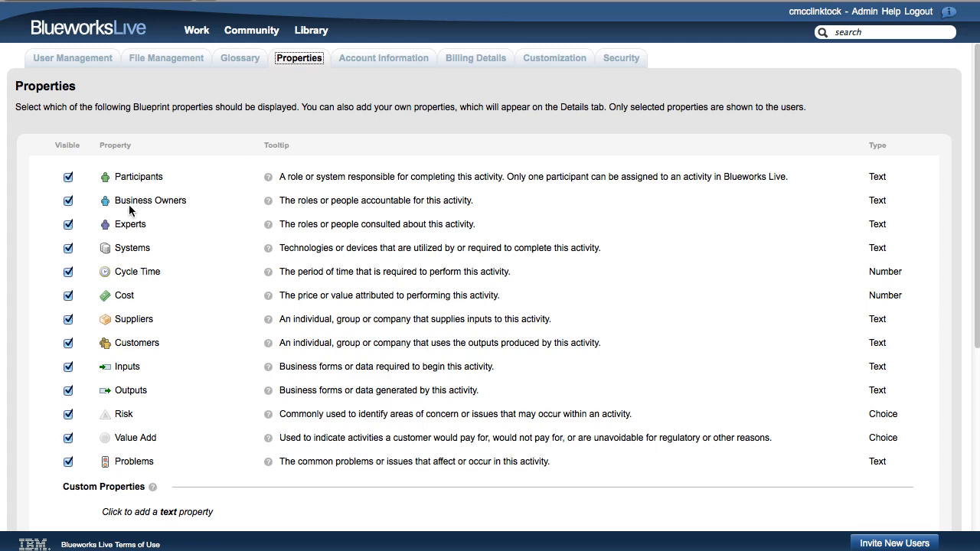
click(67, 200)
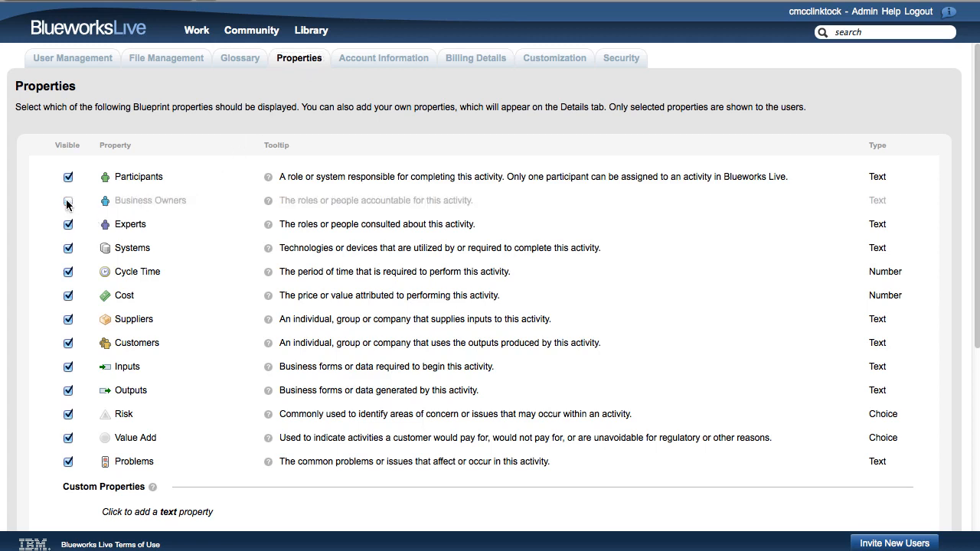
click(67, 200)
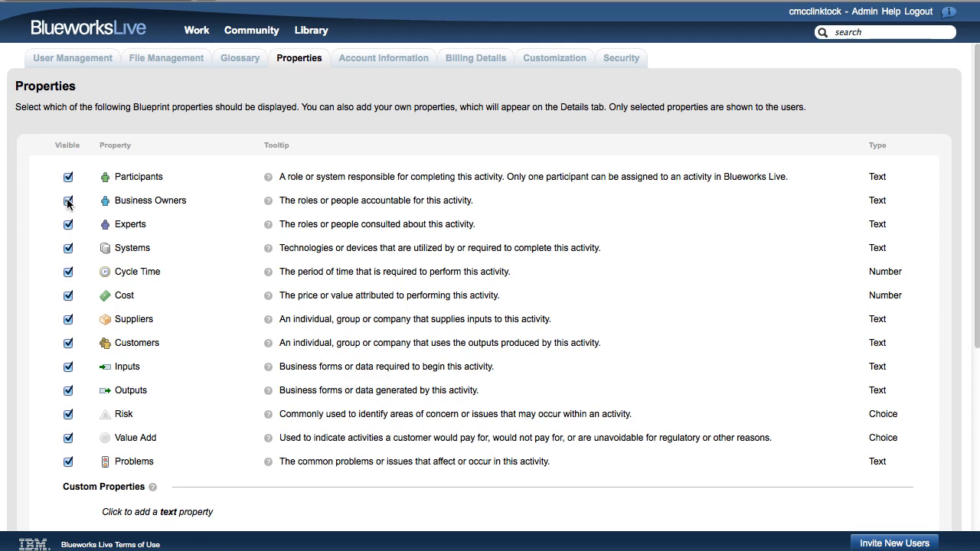
Scroll down the Properties page to the Custom Properties number property slots
scroll(down, 3)
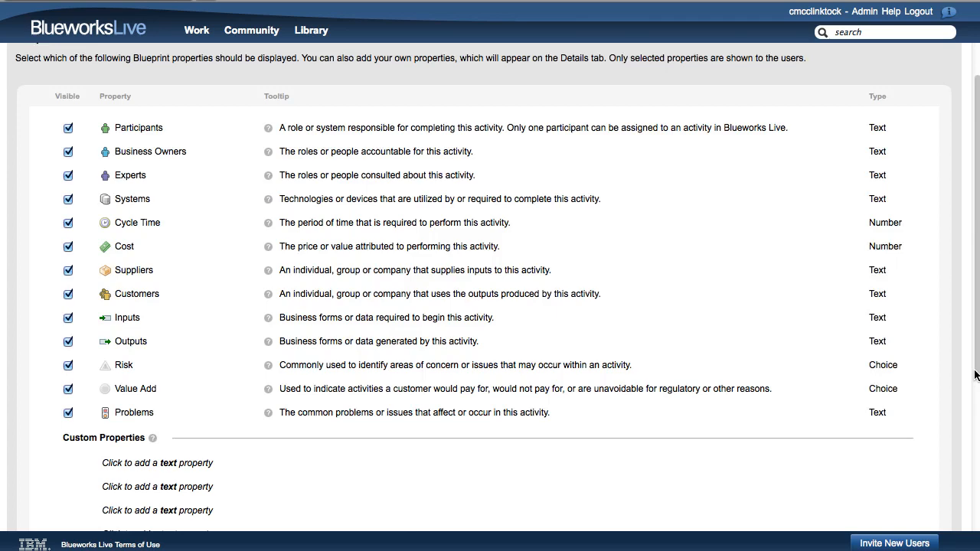
scroll(down, 3)
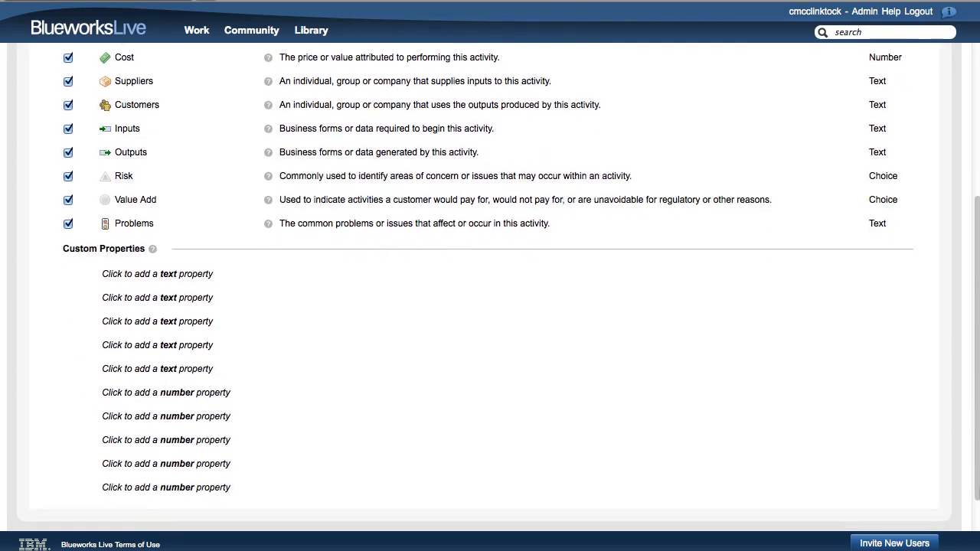
scroll(down, 3)
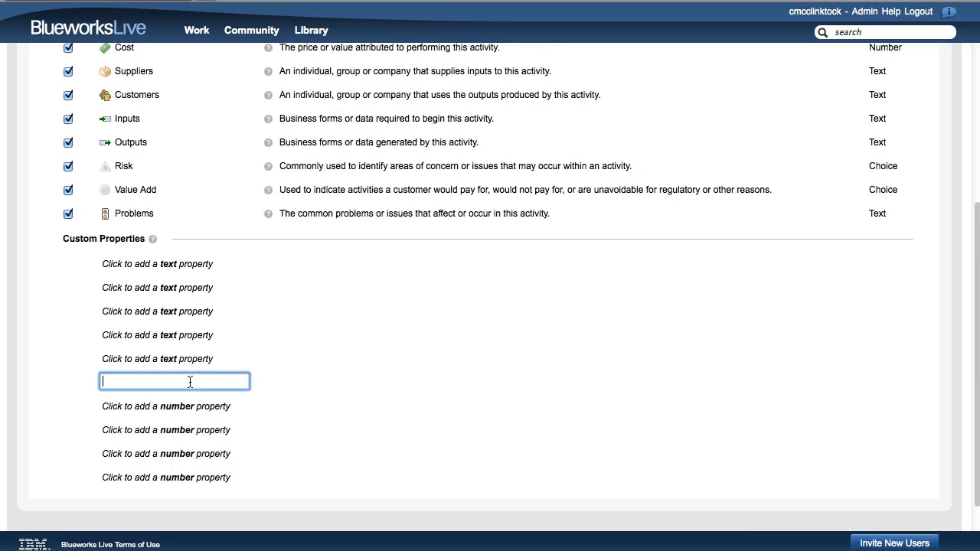
Name the new custom number property 'Wait Time'
text(w)
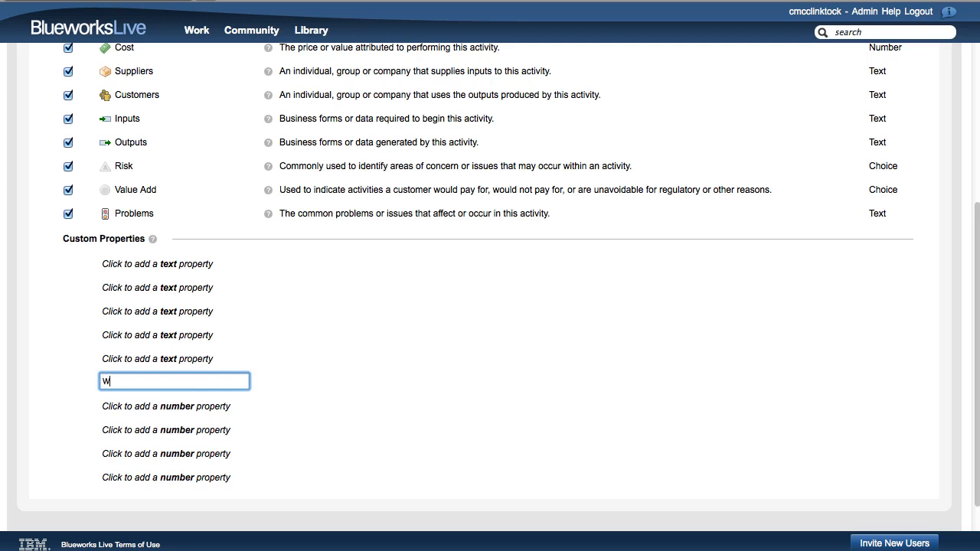
text(ait)
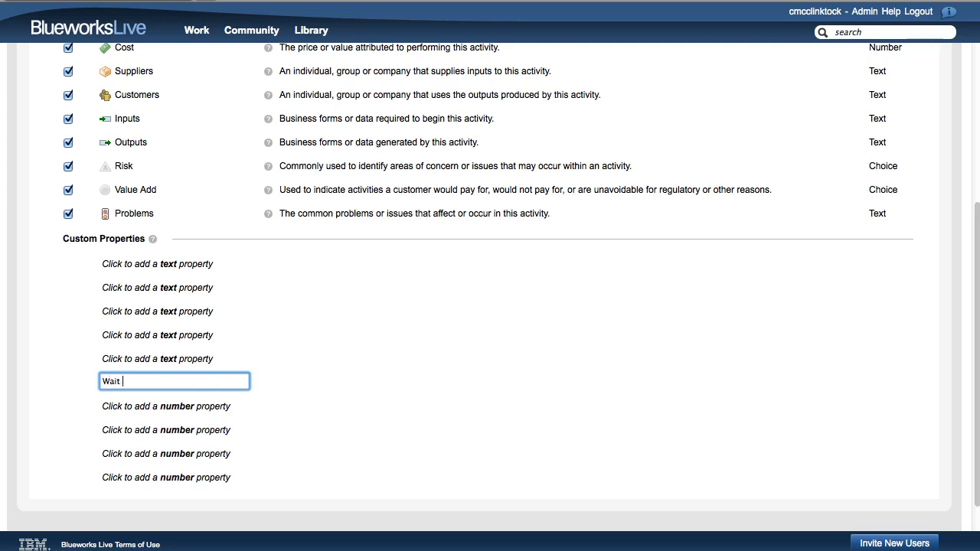
text(Time)
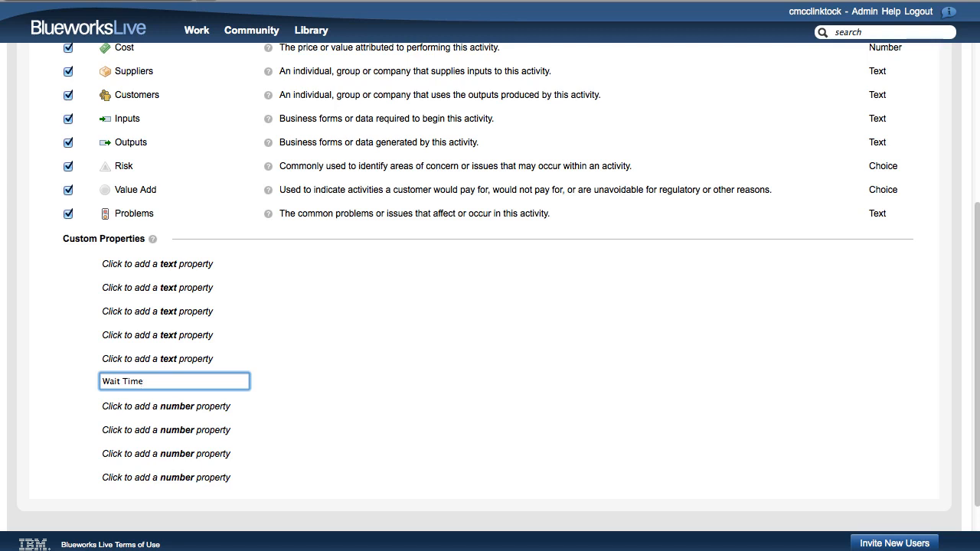
key(Return)
text(The peri)
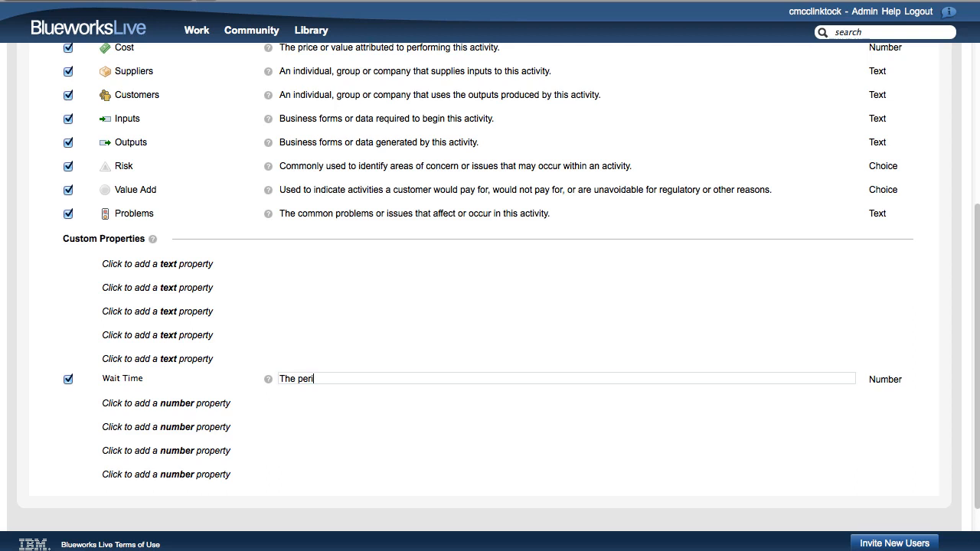
Enter the tooltip 'The period of time (in hours) waiting to perform an activity'
text(od of time)
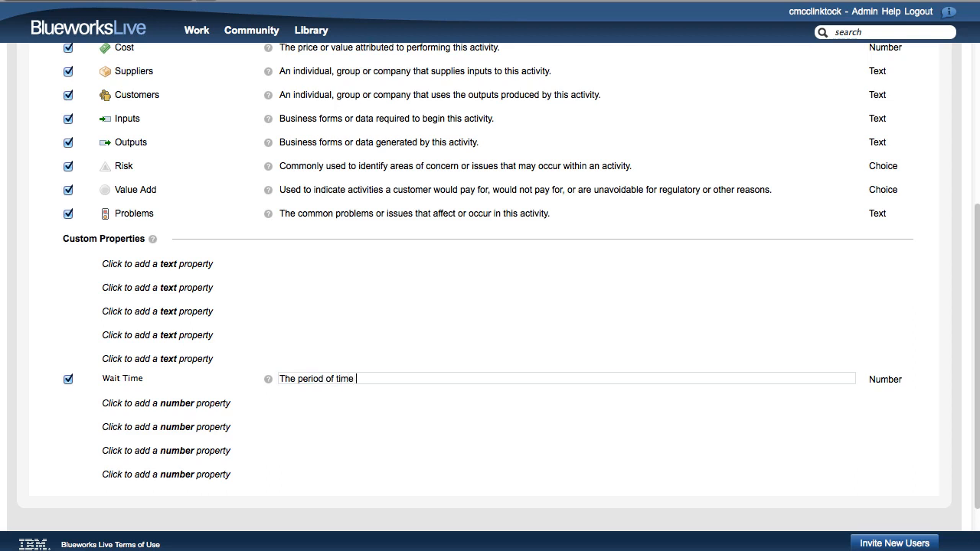
text((in hours) waiting)
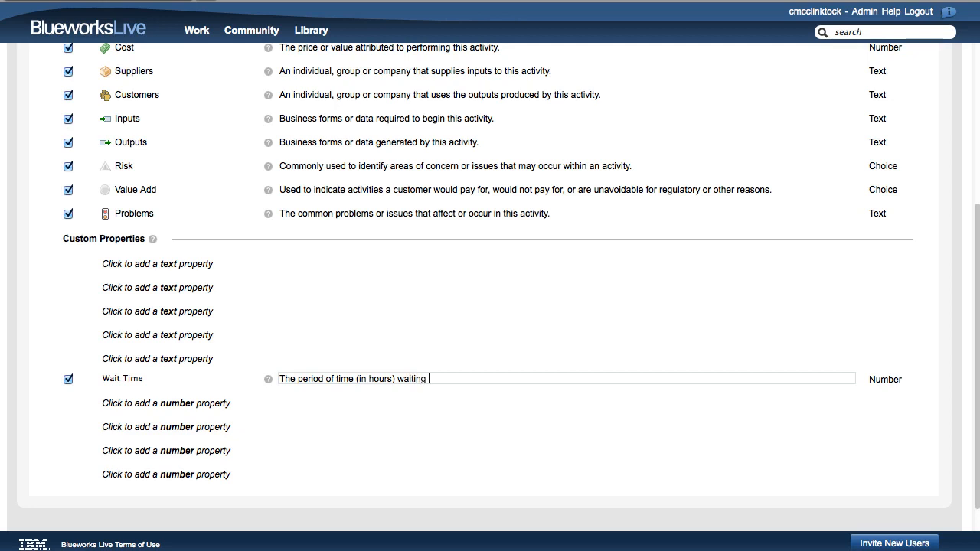
text(to perform)
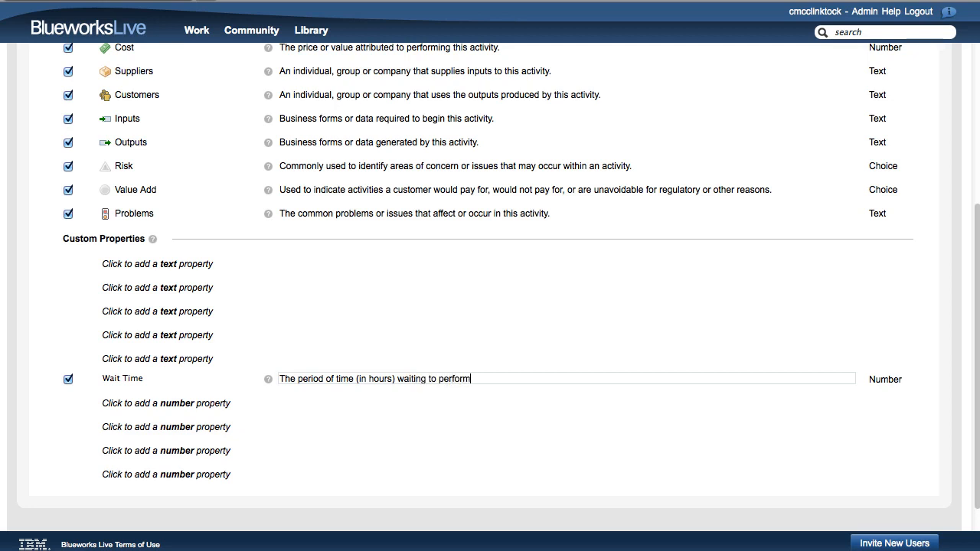
text(an act)
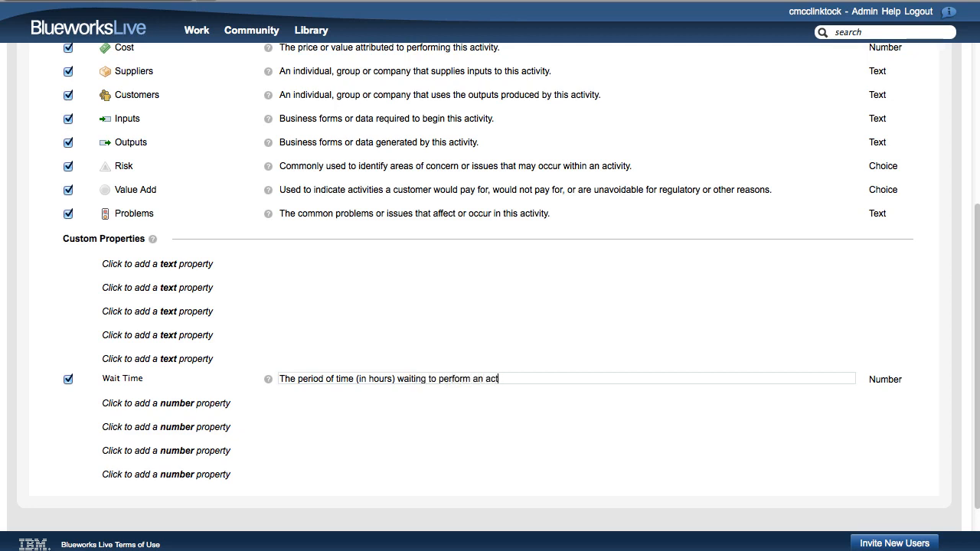
text(ivity)
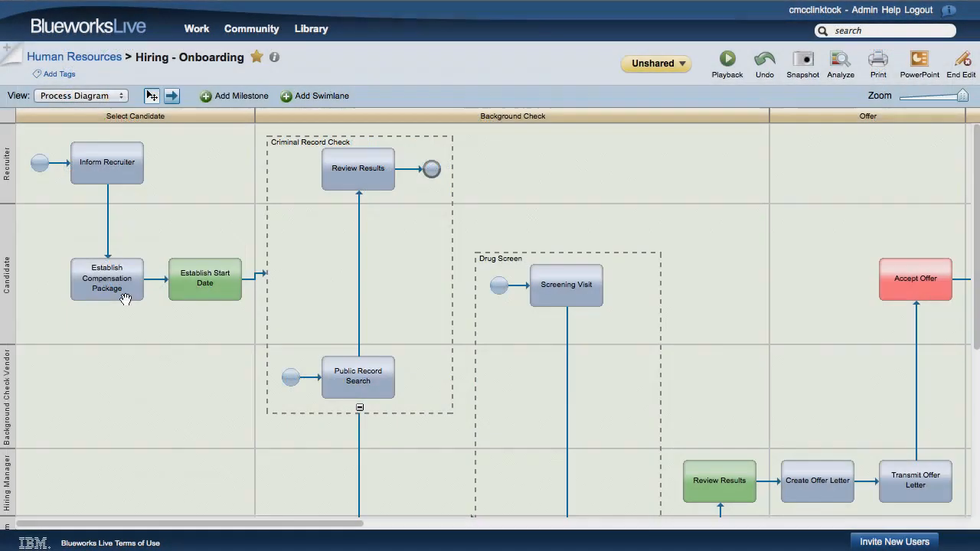
Open Establish Compensation Package's details and scroll down to its empty Wait Time field
click(107, 278)
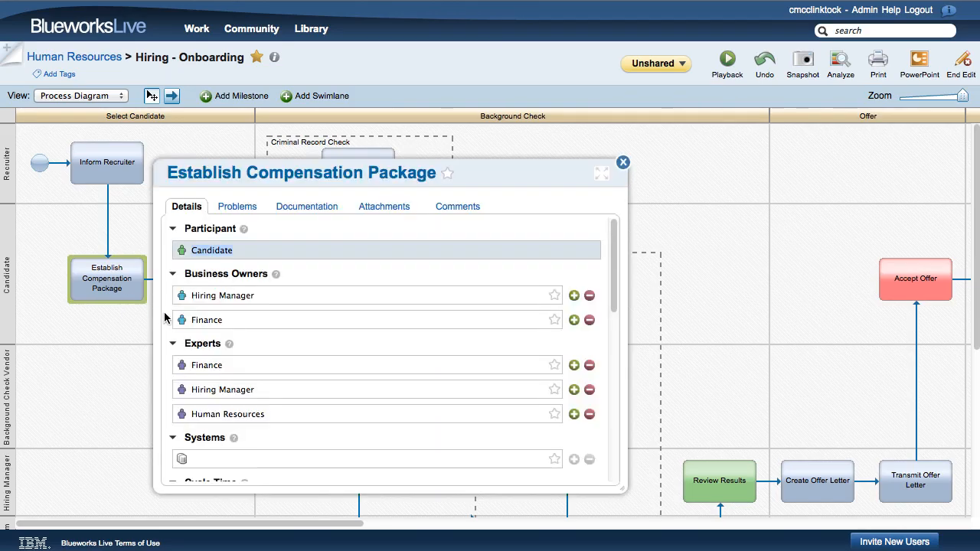
scroll(down, 3)
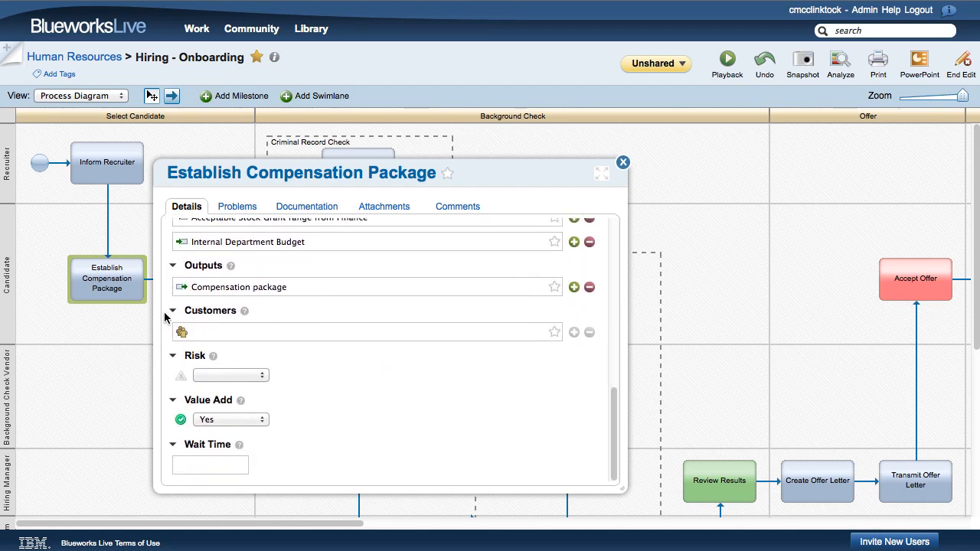
mouse_move(218, 399)
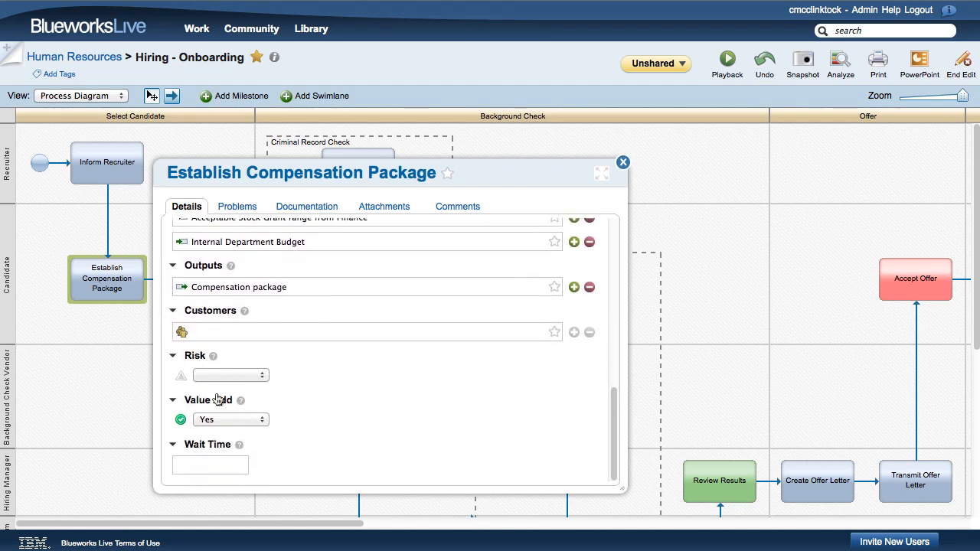
mouse_move(240, 444)
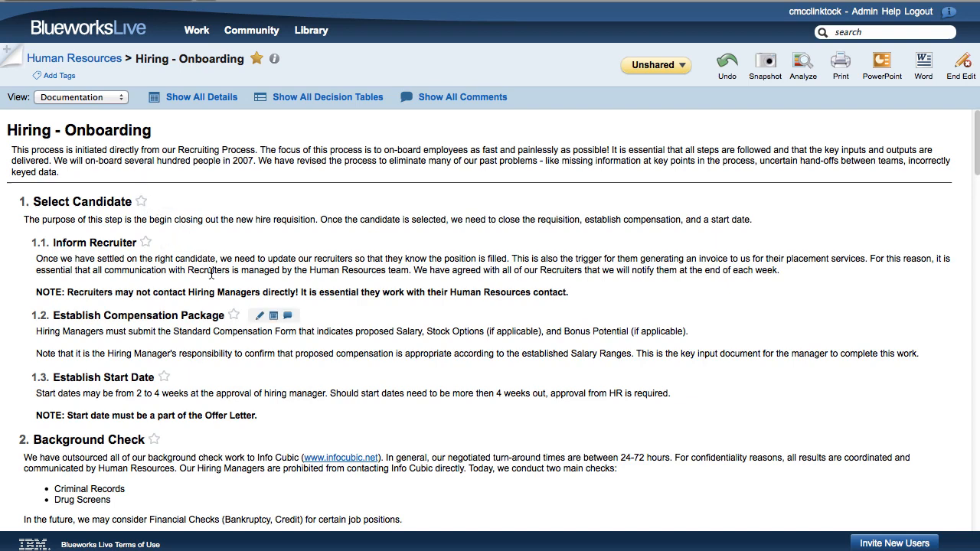
mouse_move(273, 316)
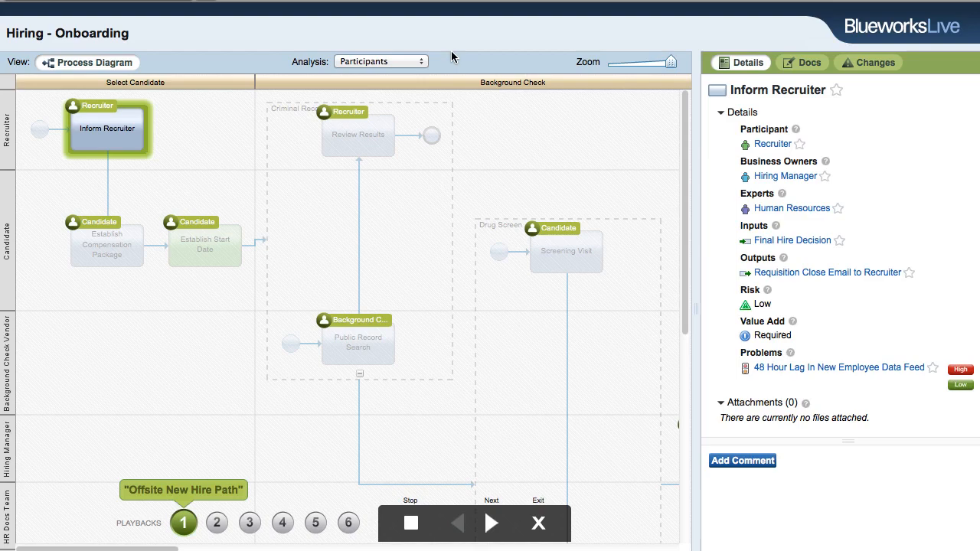
Pick Wait Time from the playback Analysis dropdown, then reopen the dropdown
click(381, 62)
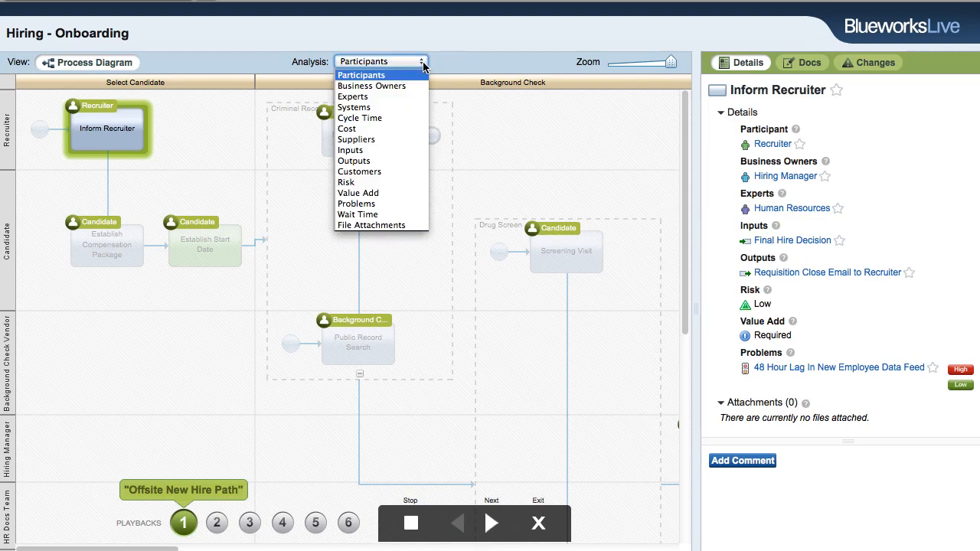
click(360, 75)
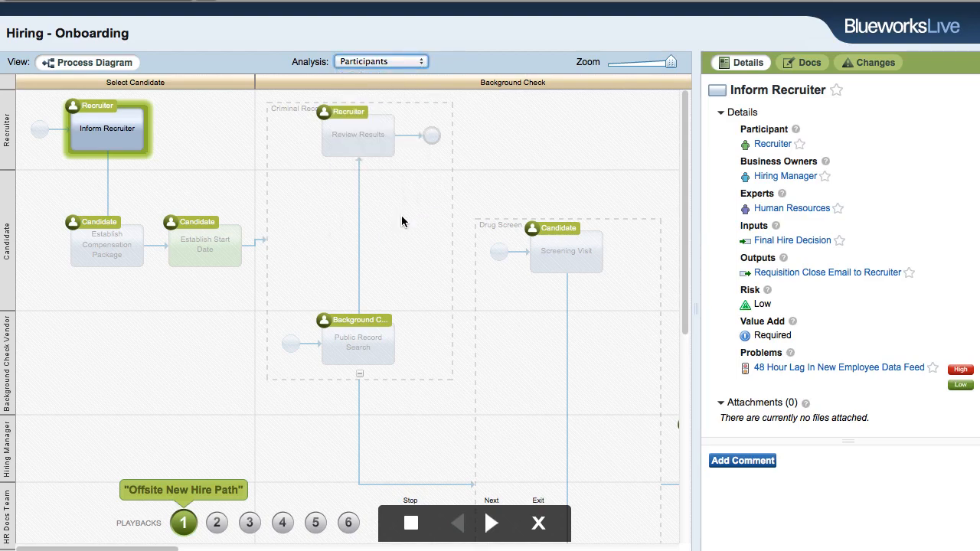
click(380, 61)
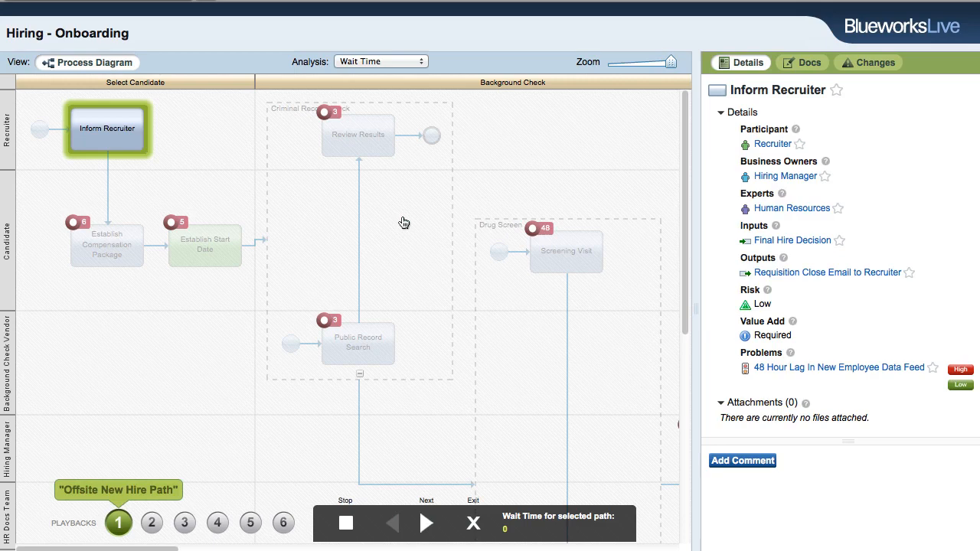
mouse_move(419, 461)
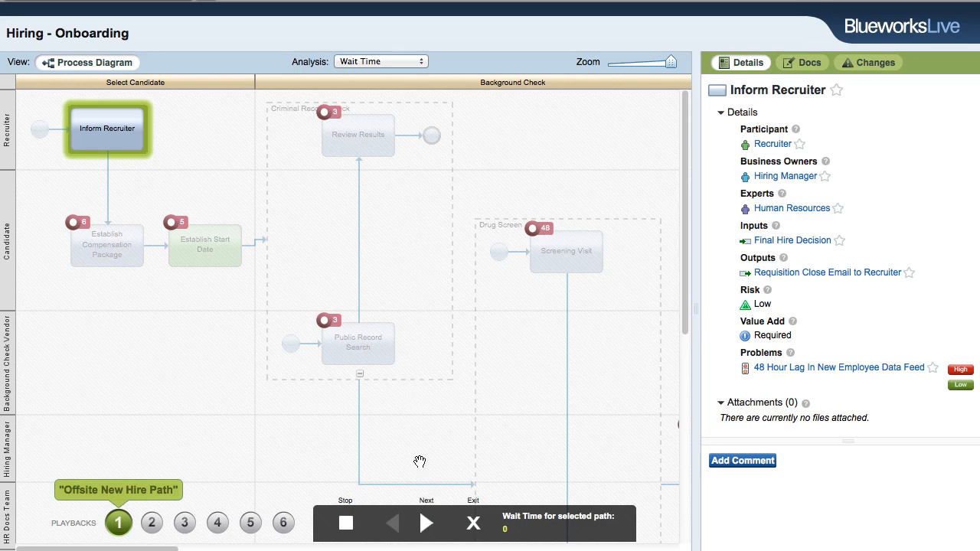
click(426, 523)
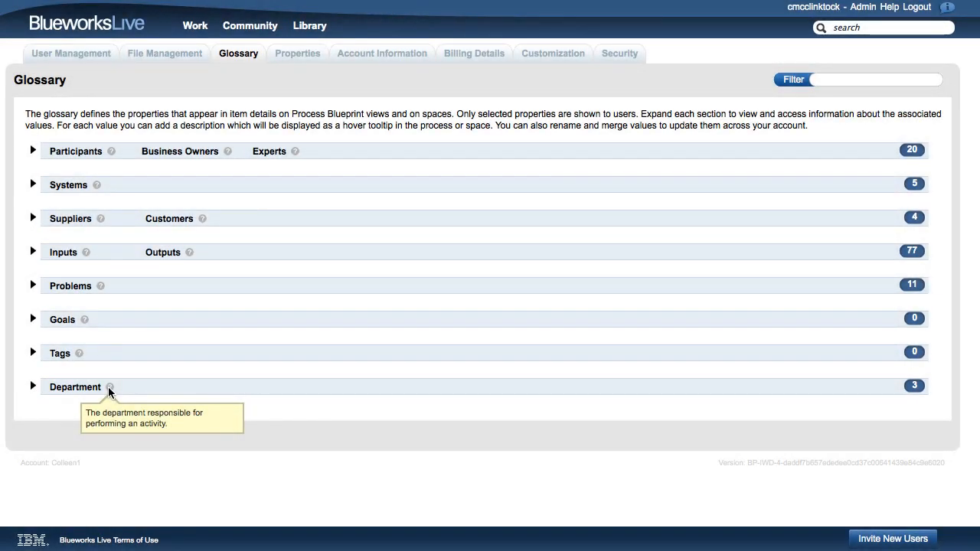
Expand the Department glossary entry and show where Facilities is used
click(33, 386)
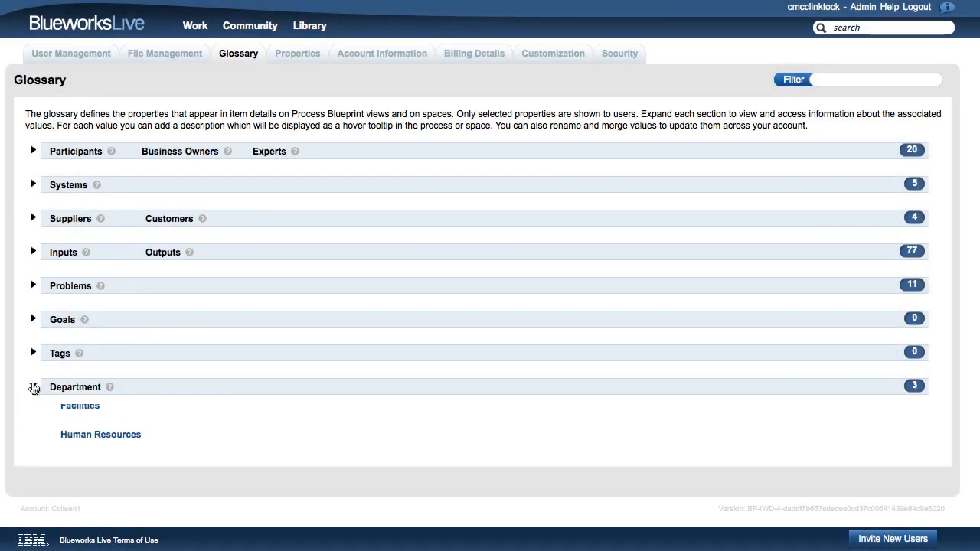
click(32, 386)
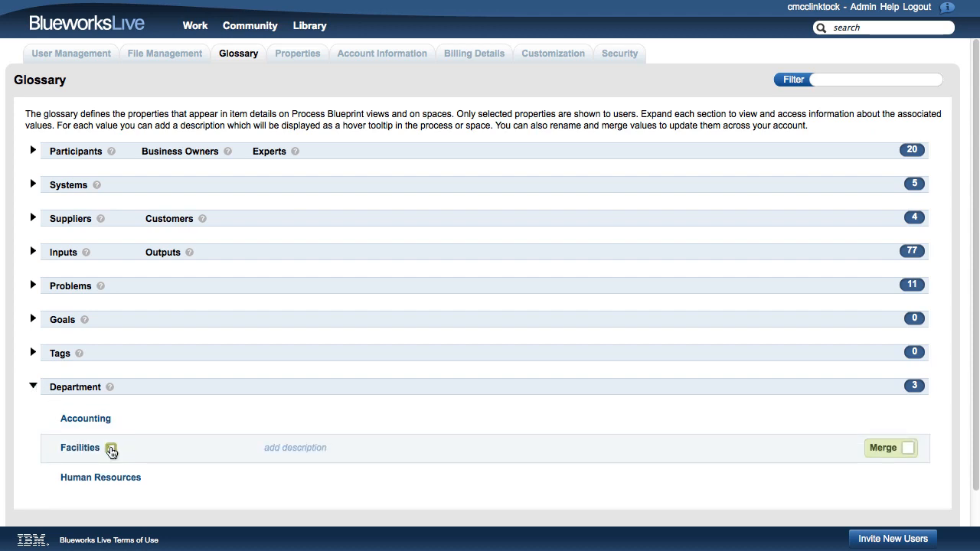
click(111, 448)
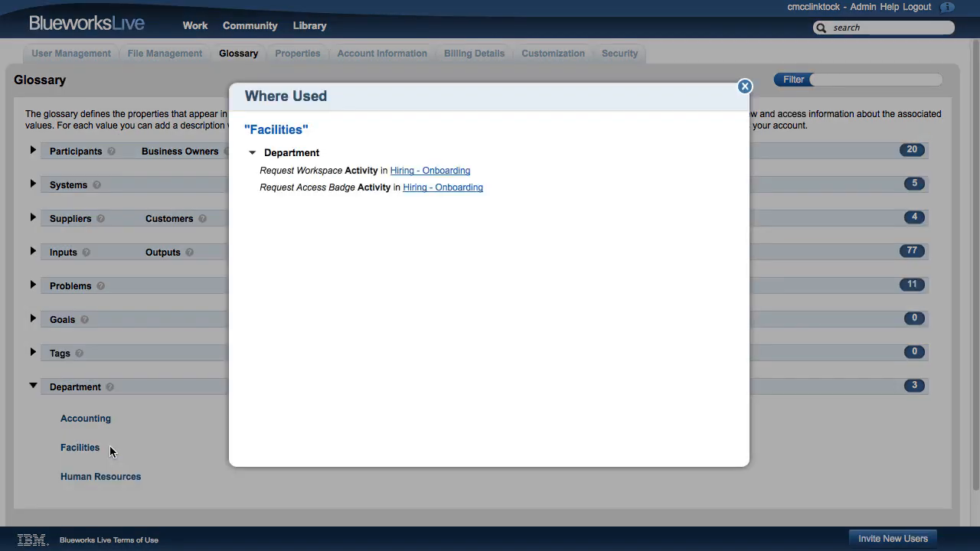